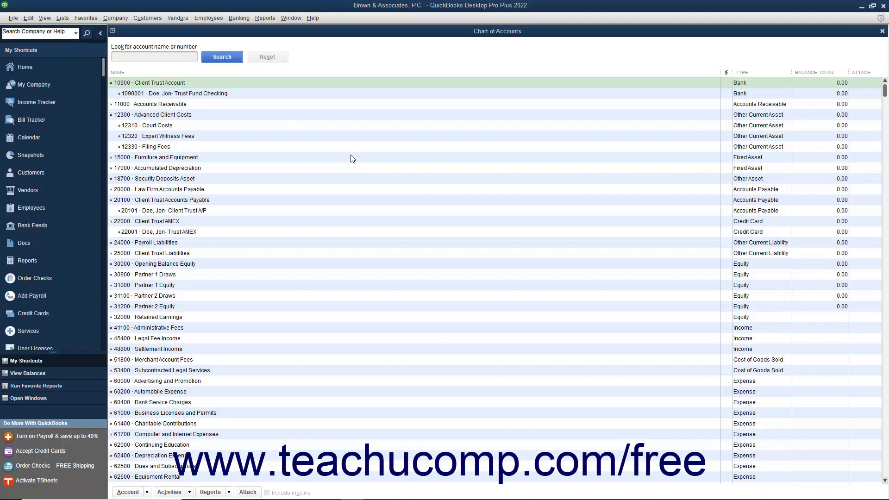
mouse_move(351, 150)
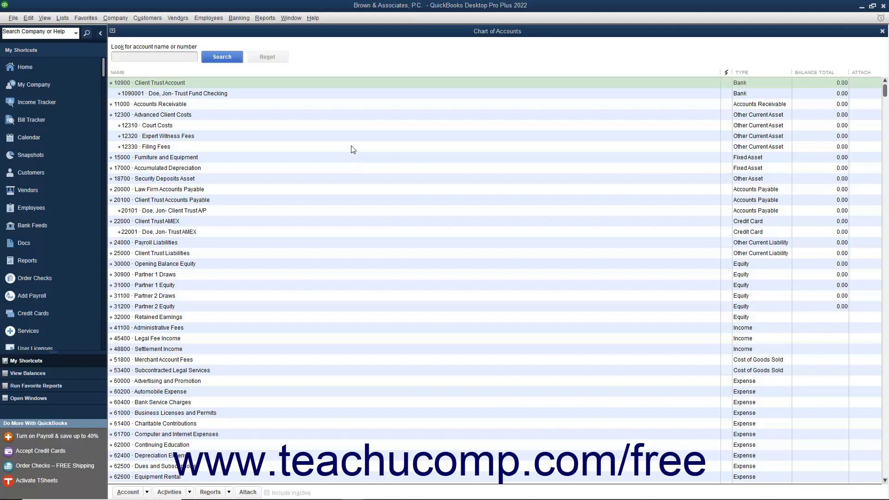
mouse_move(204, 83)
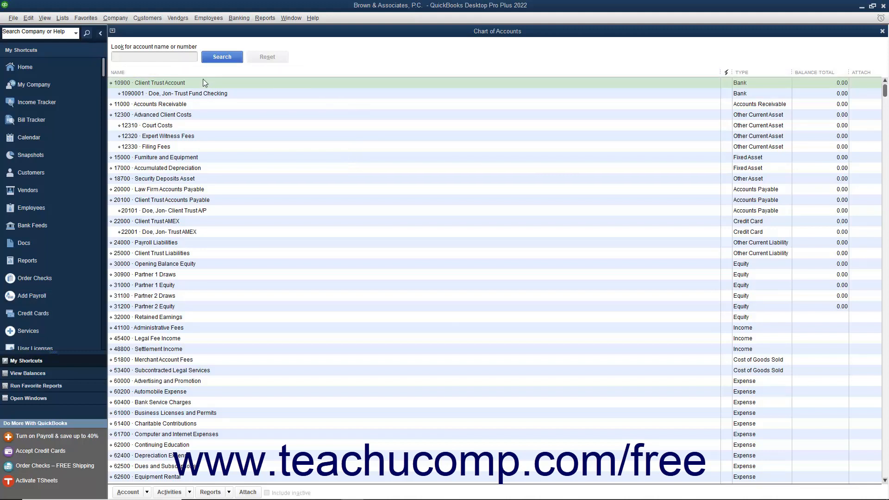
Select the 10900 Client Trust Account bank row in the Chart of Accounts.
click(159, 83)
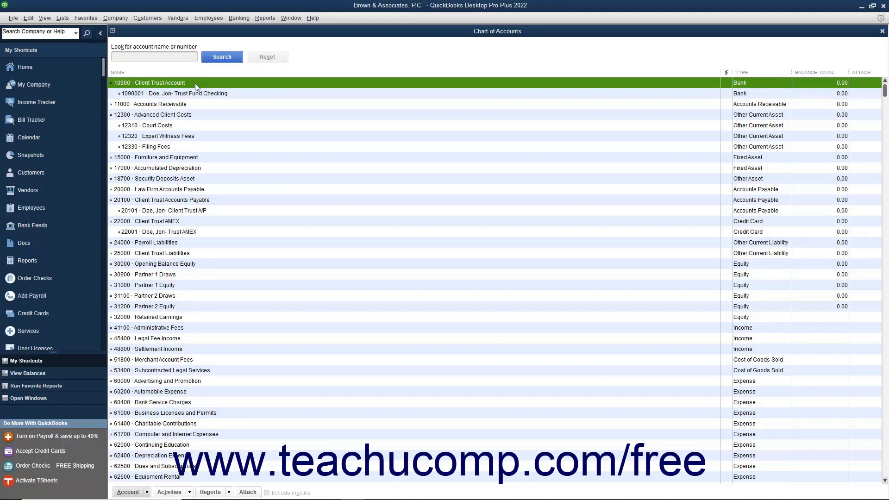
mouse_move(195, 202)
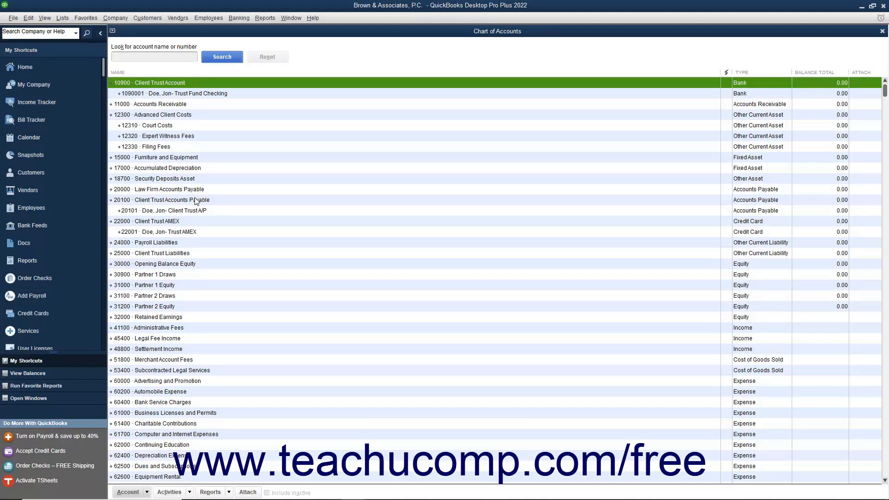
Select the 20100 Client Trust Accounts Payable row.
click(195, 199)
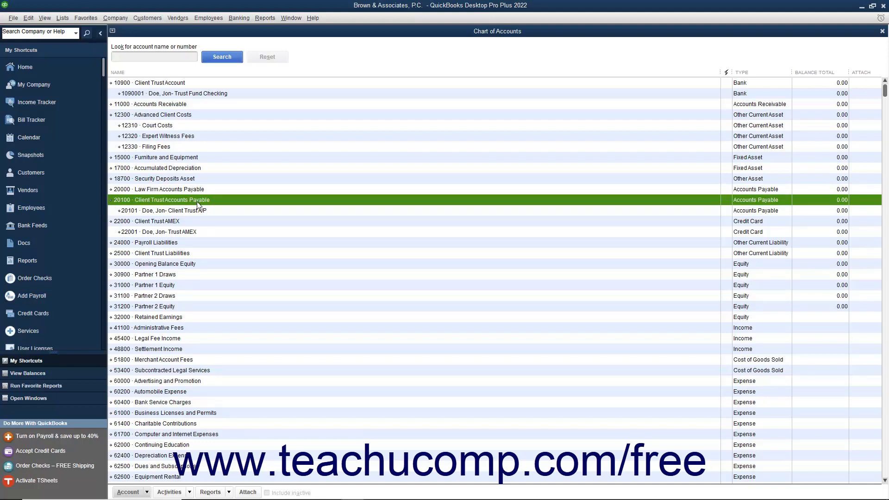
mouse_move(185, 253)
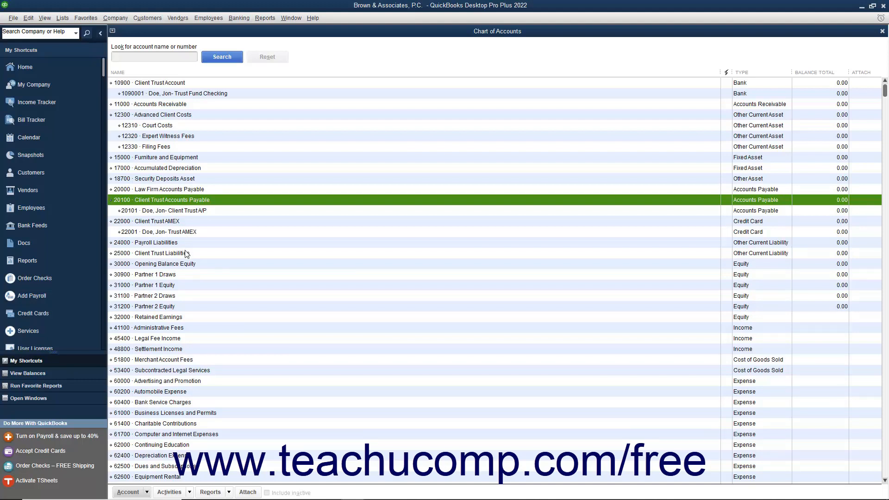
Select the 25000 Client Trust Liabilities other current liability row.
click(159, 253)
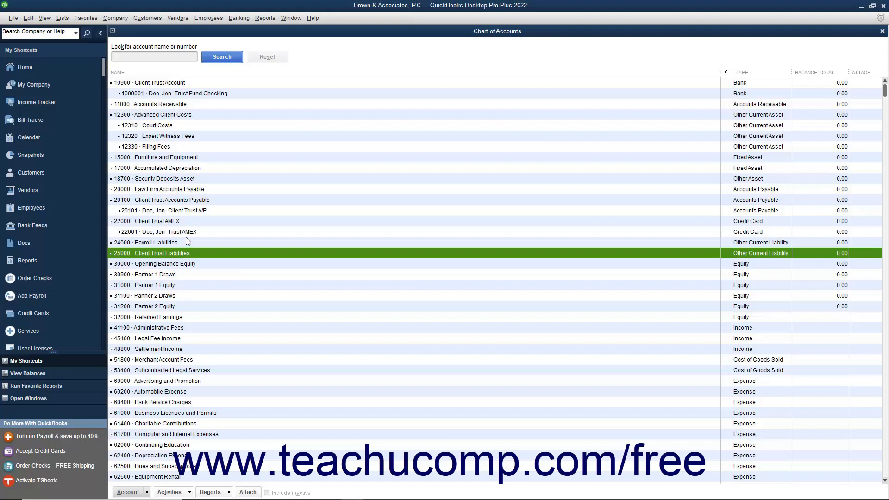
Select the 22000 Client Trust AMEX credit card row.
click(156, 221)
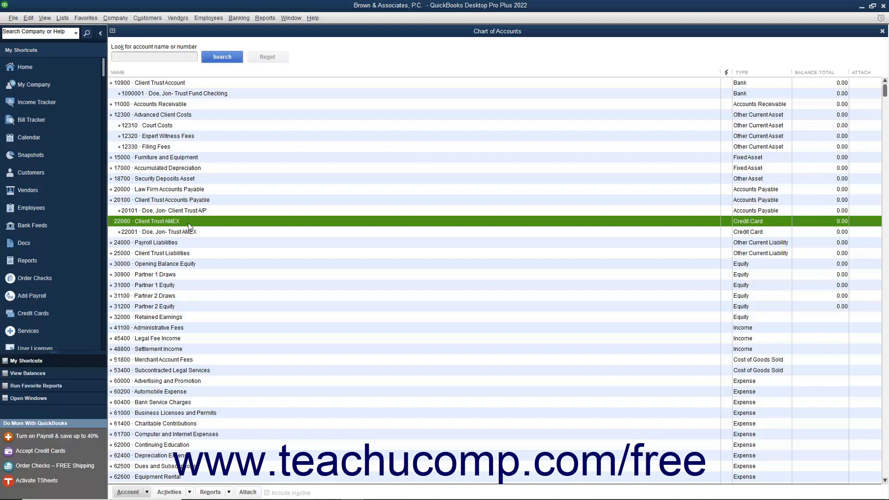
mouse_move(222, 106)
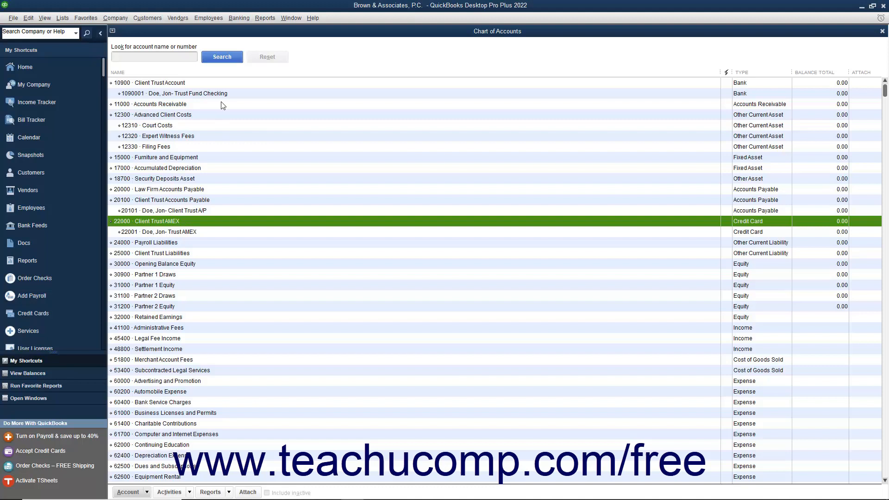
Select the client subaccounts 1090001 trust checking, 22001 trust AMEX, then 20101 trust A/P.
click(176, 93)
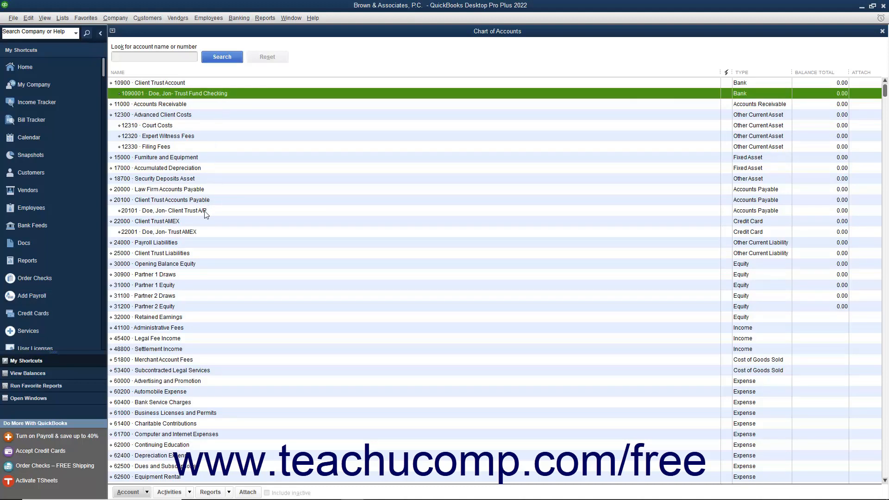
click(158, 231)
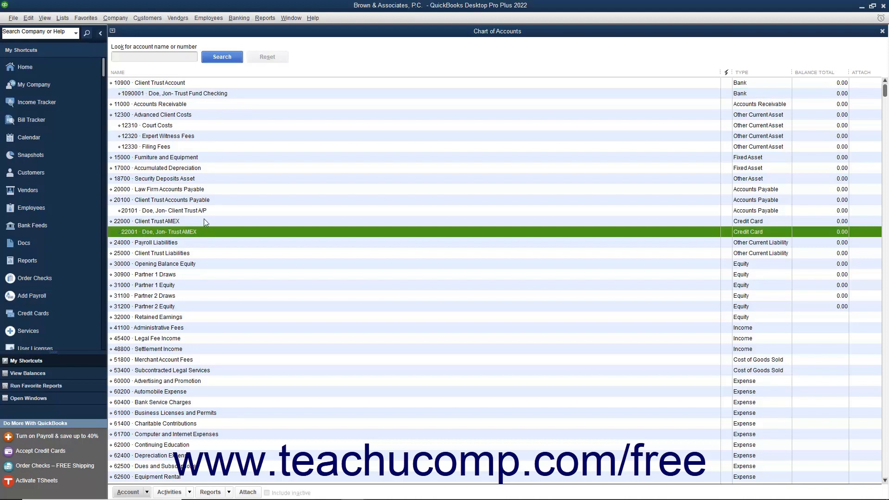
click(164, 210)
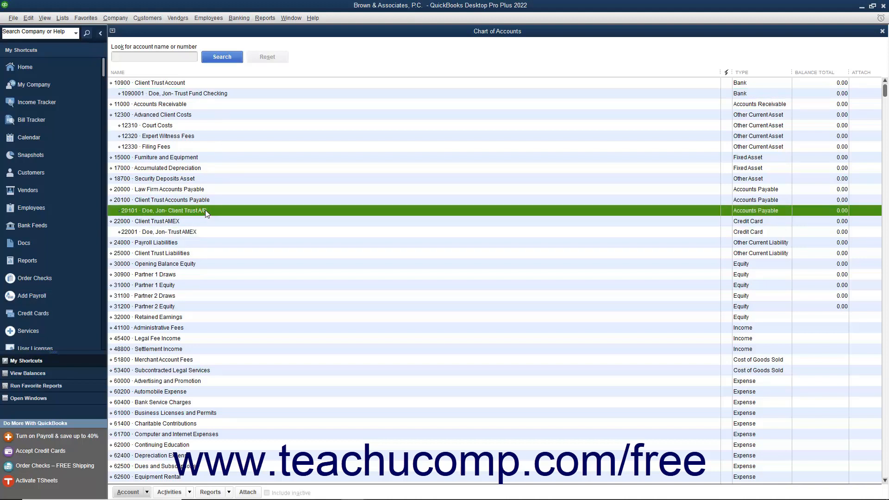